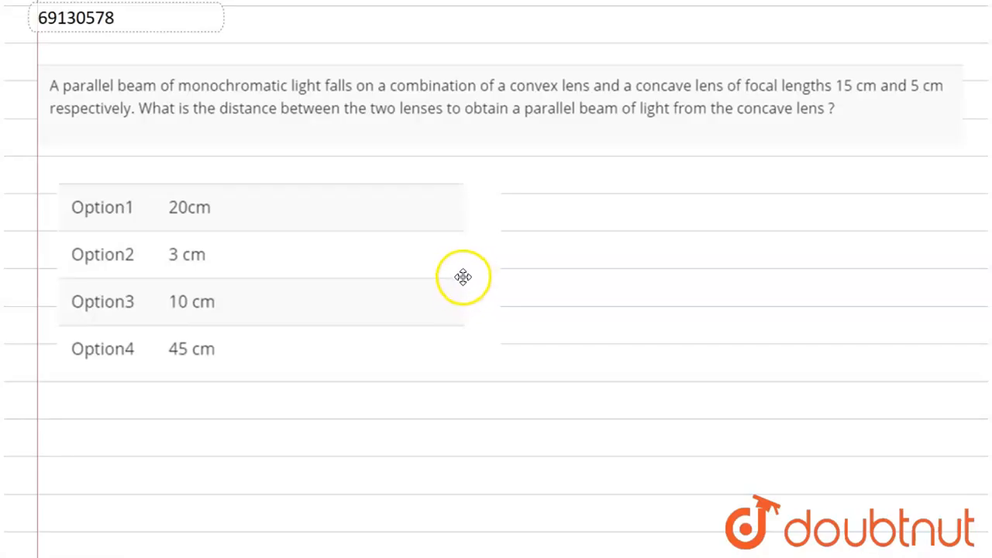
mouse_move(488, 256)
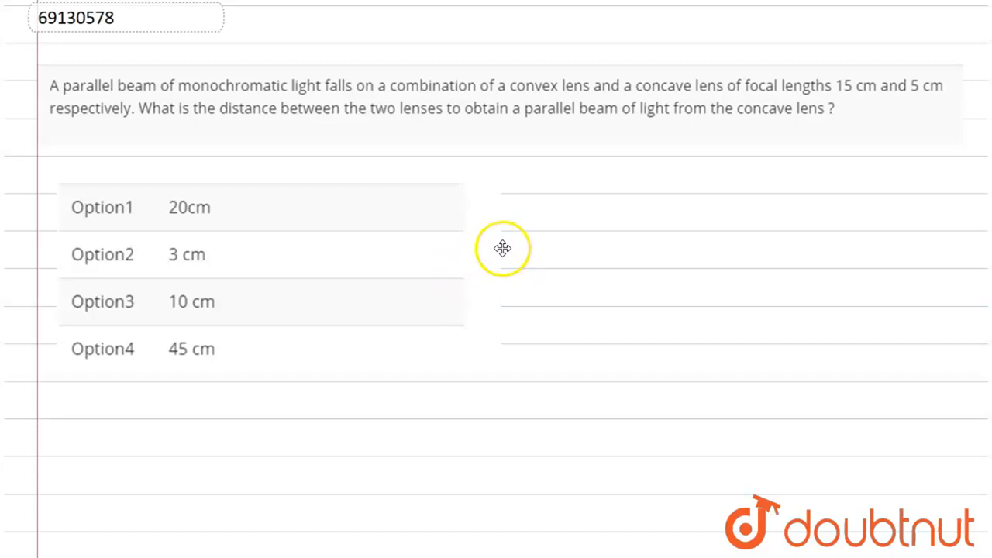
mouse_move(503, 246)
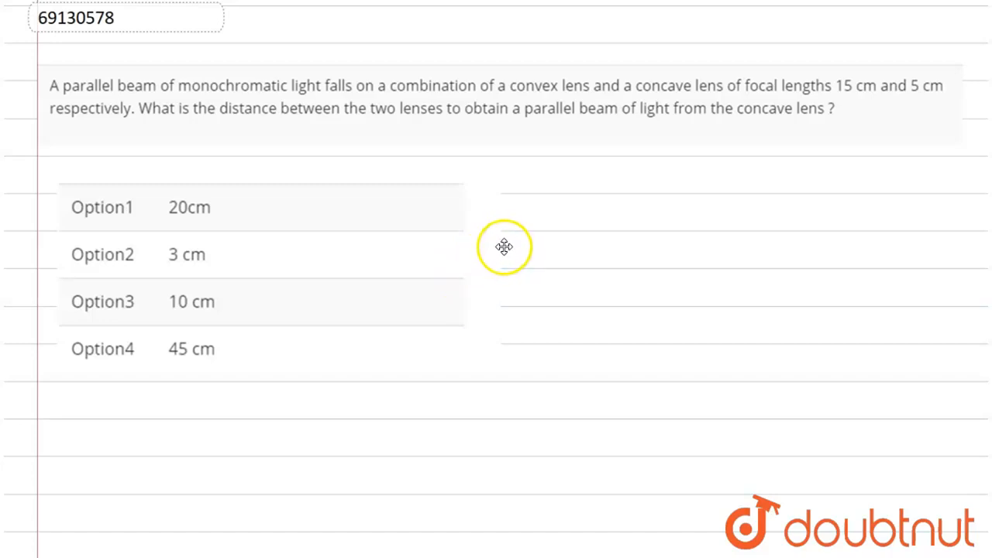
mouse_move(501, 248)
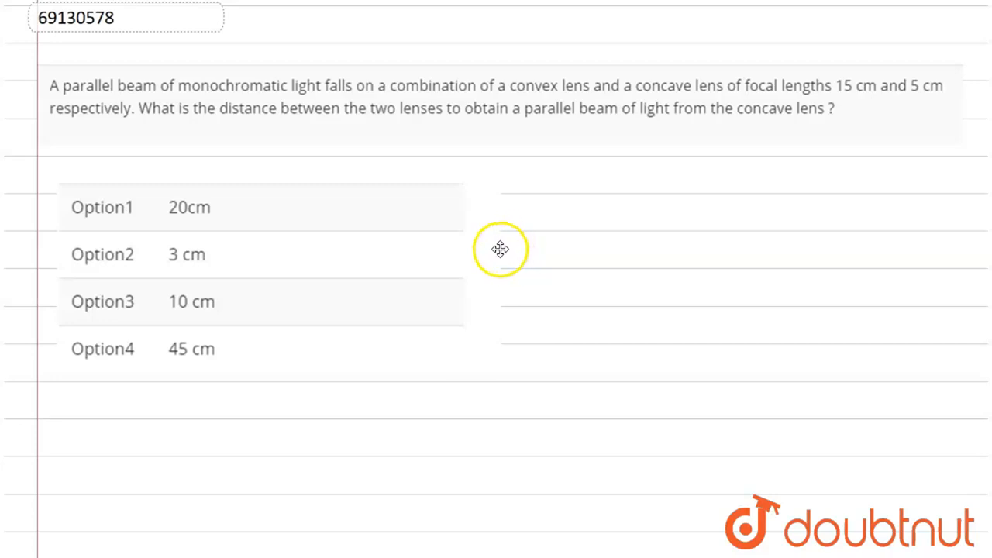
mouse_move(511, 240)
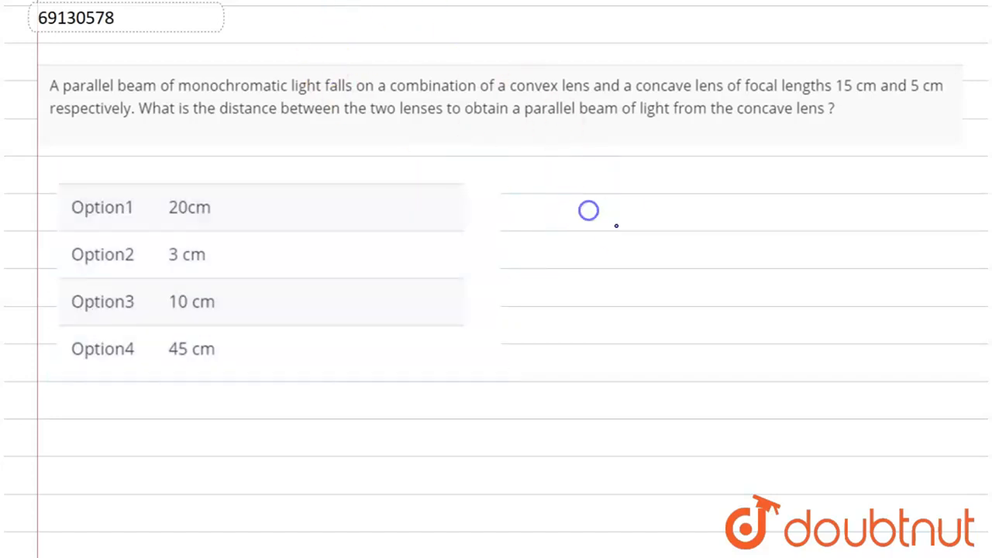
mouse_move(648, 195)
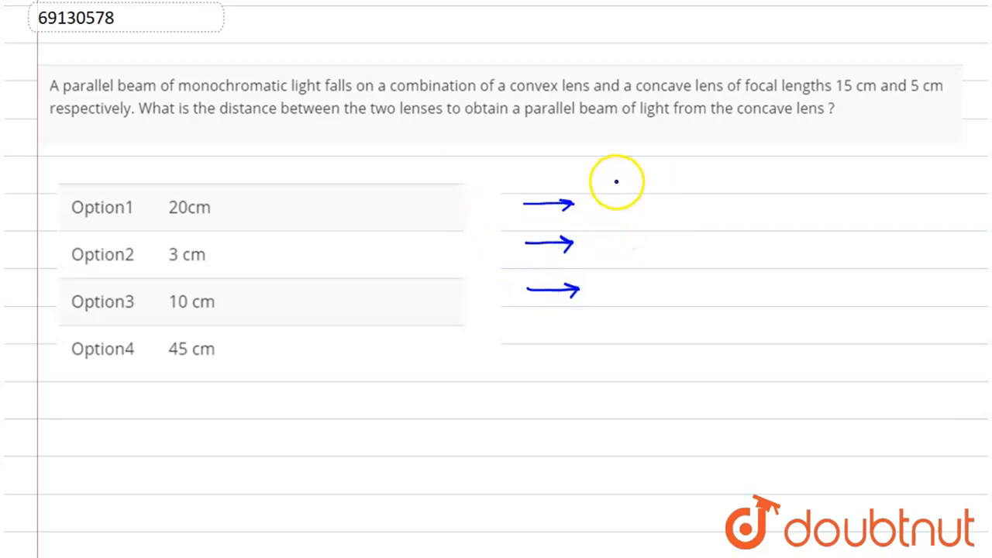
Draw the convex lens, a brace labelled 'a' for the gap, and the concave lens to its right
left_click_drag(617, 182, 623, 313)
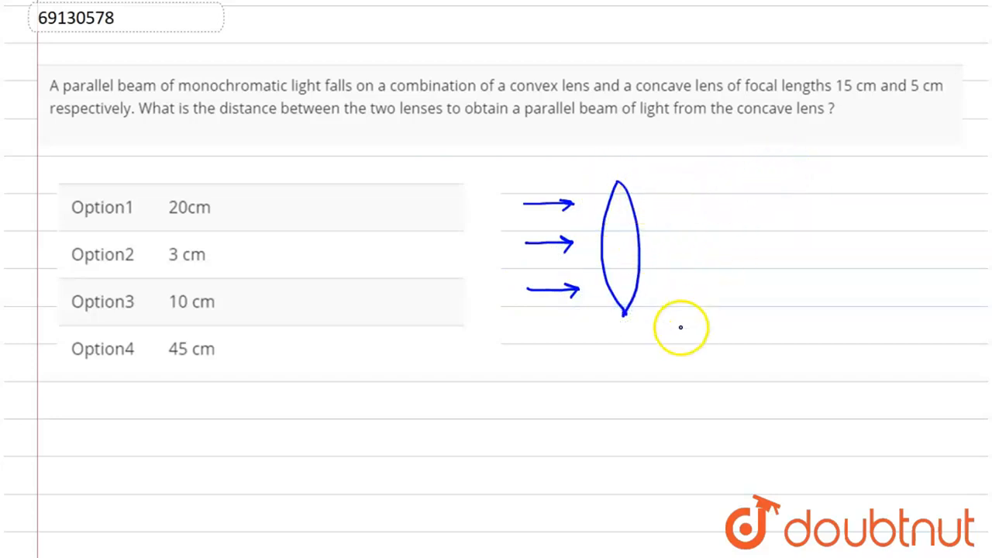
left_click_drag(635, 321, 798, 317)
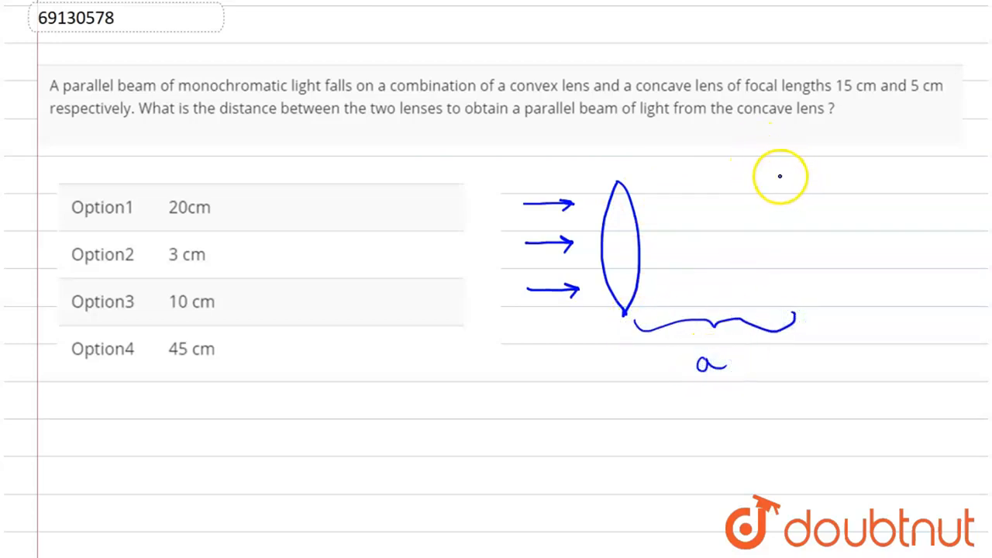
left_click_drag(772, 304, 818, 171)
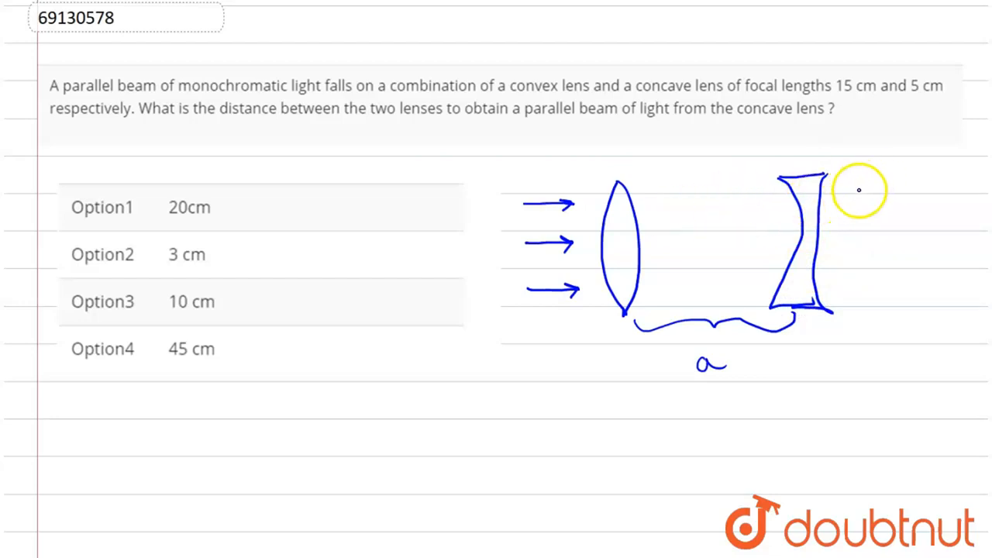
mouse_move(837, 191)
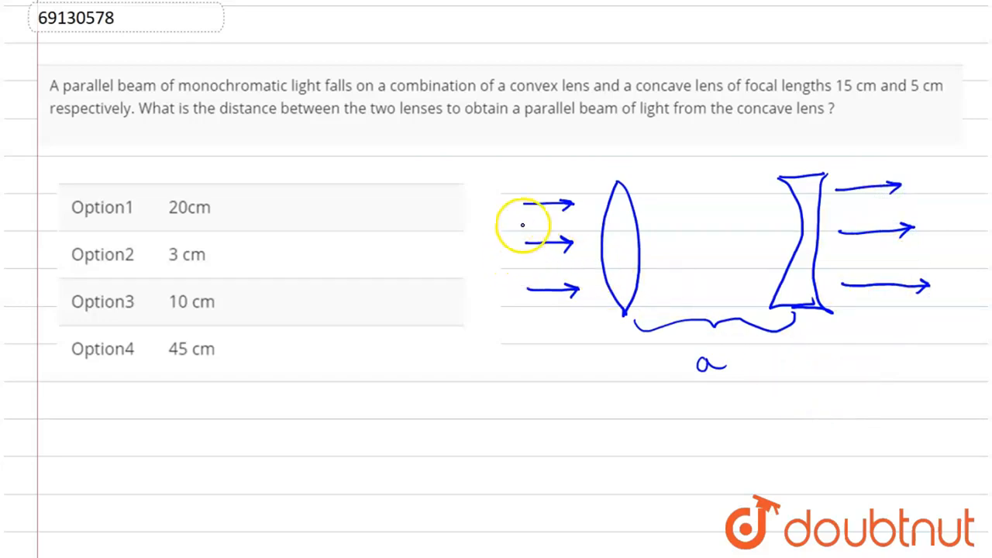
mouse_move(607, 205)
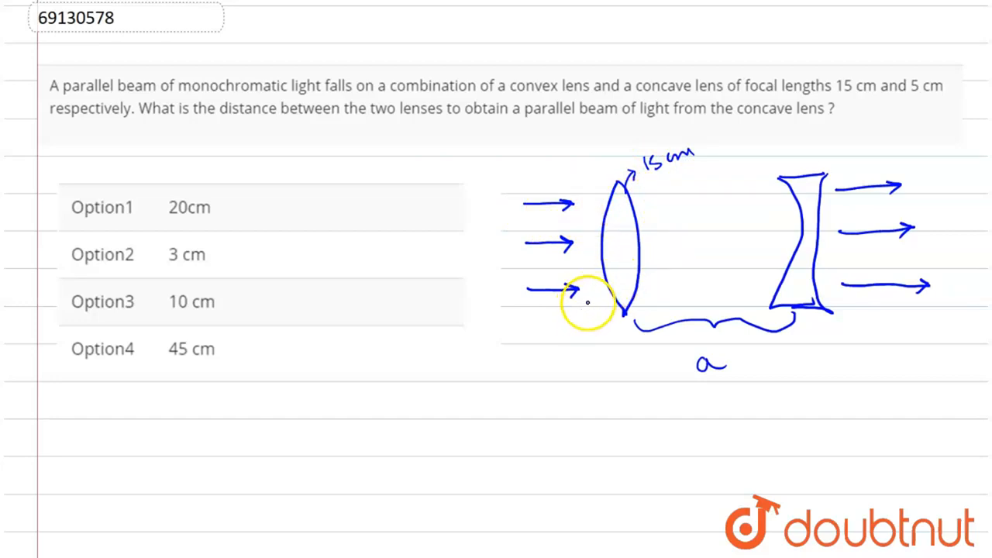
mouse_move(695, 210)
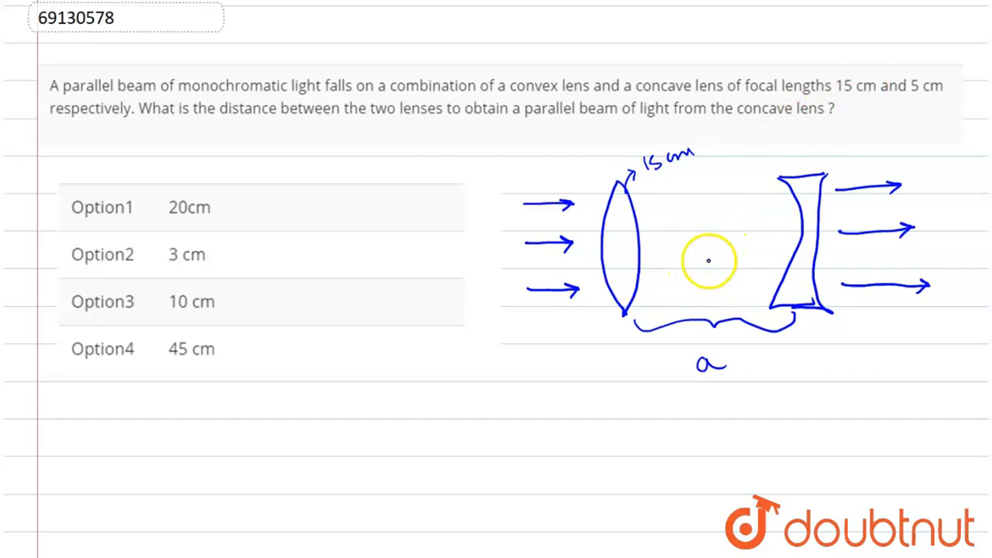
mouse_move(572, 203)
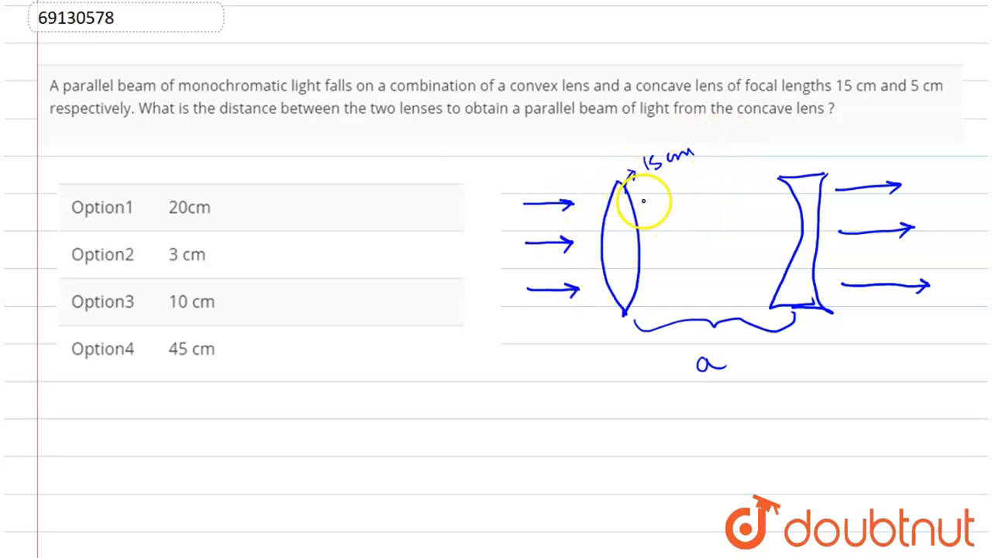
Draw rays converging to the convex lens focus, then begin a second lens diagram below
left_click_drag(632, 202, 719, 226)
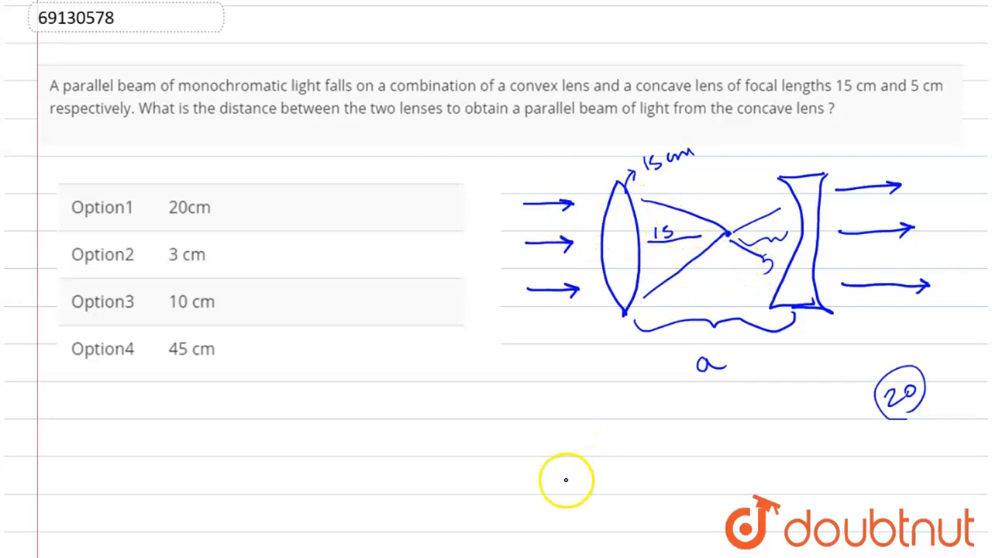
mouse_move(621, 411)
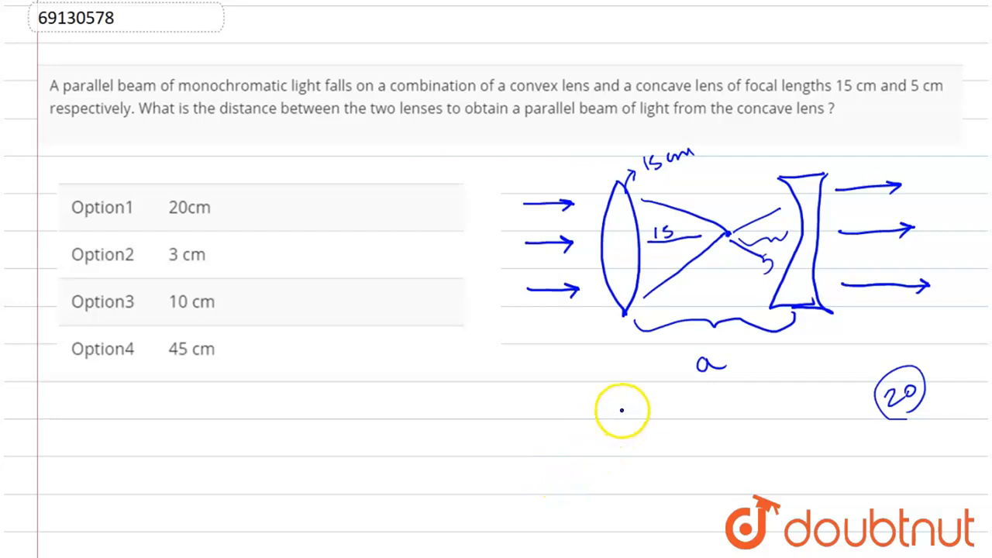
left_click_drag(630, 400, 629, 515)
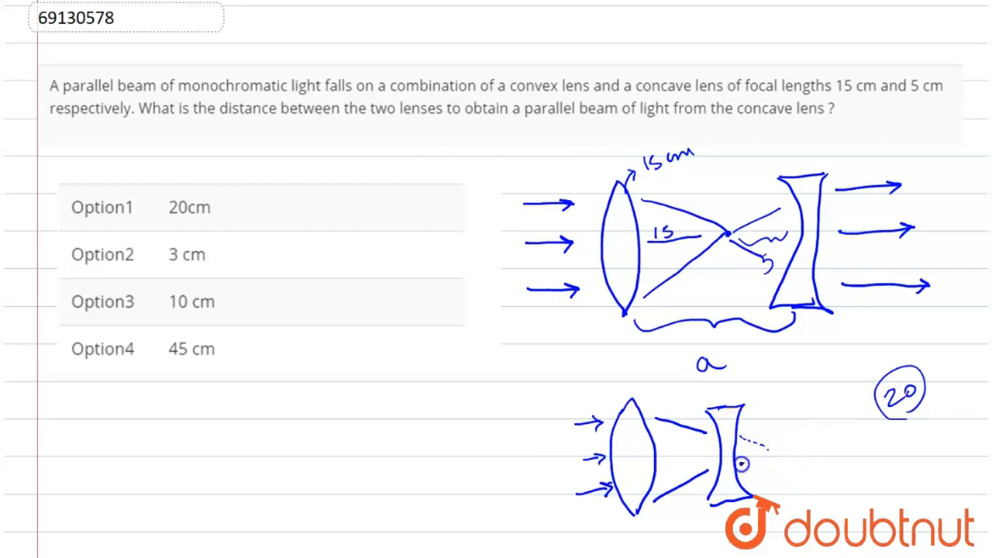
mouse_move(769, 450)
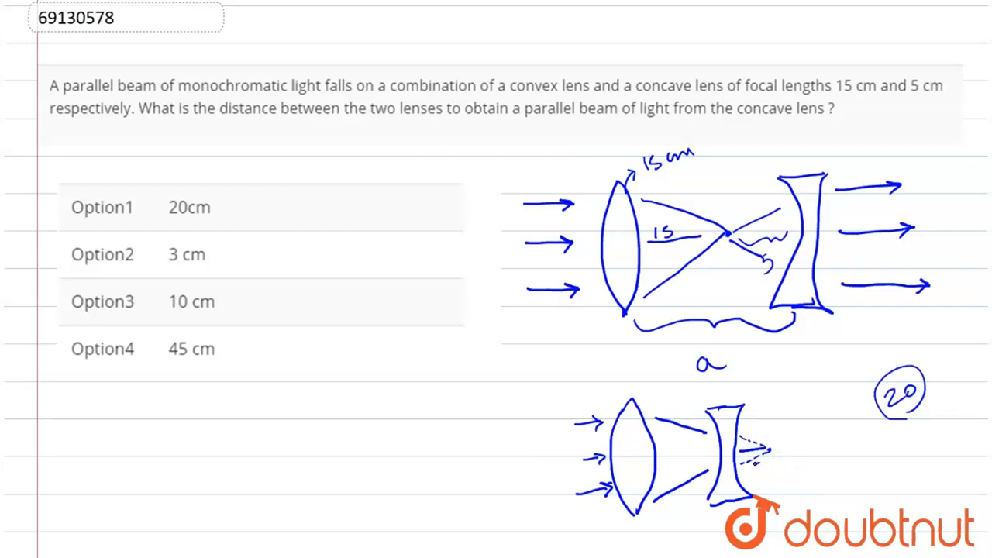
Extend the rays through the concave lens in the lower diagram
left_click_drag(760, 432, 812, 433)
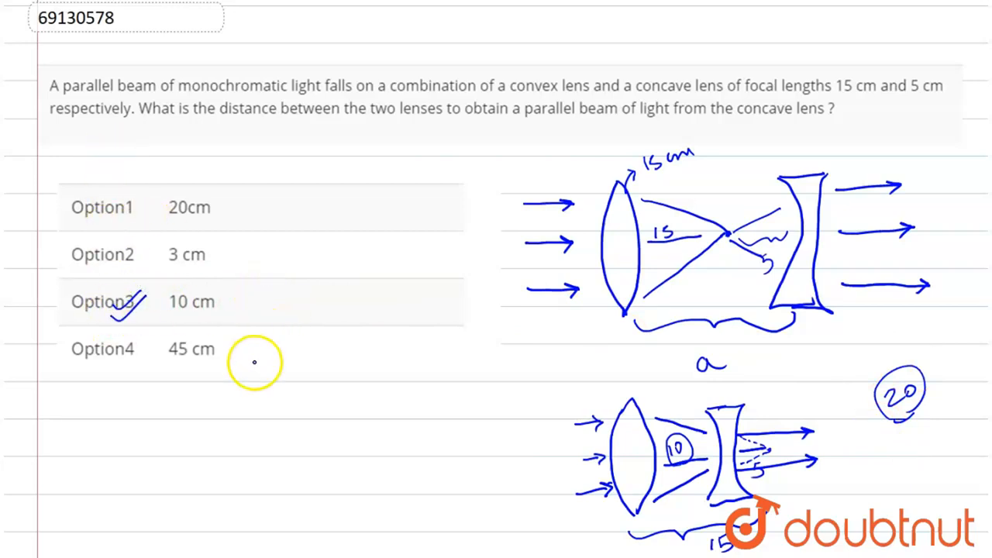
mouse_move(750, 334)
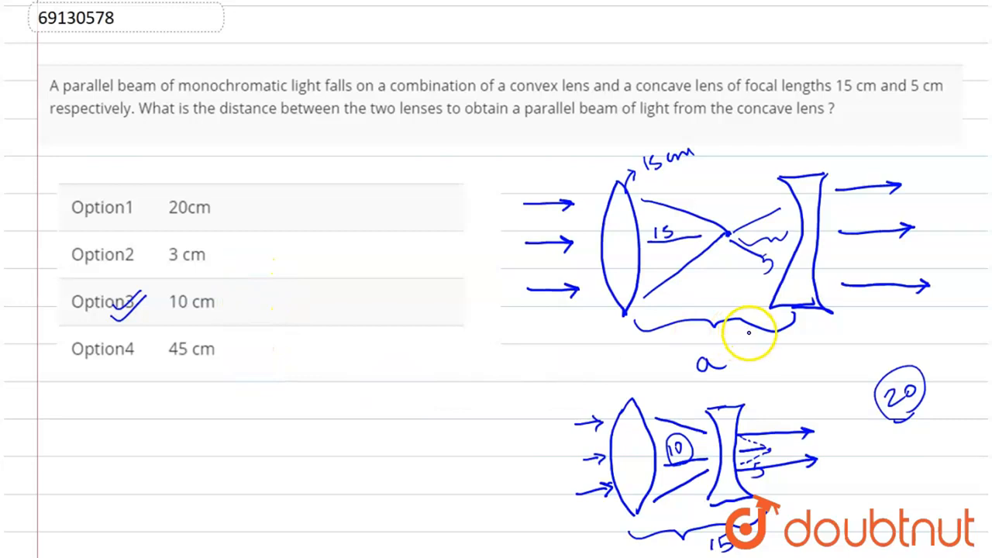